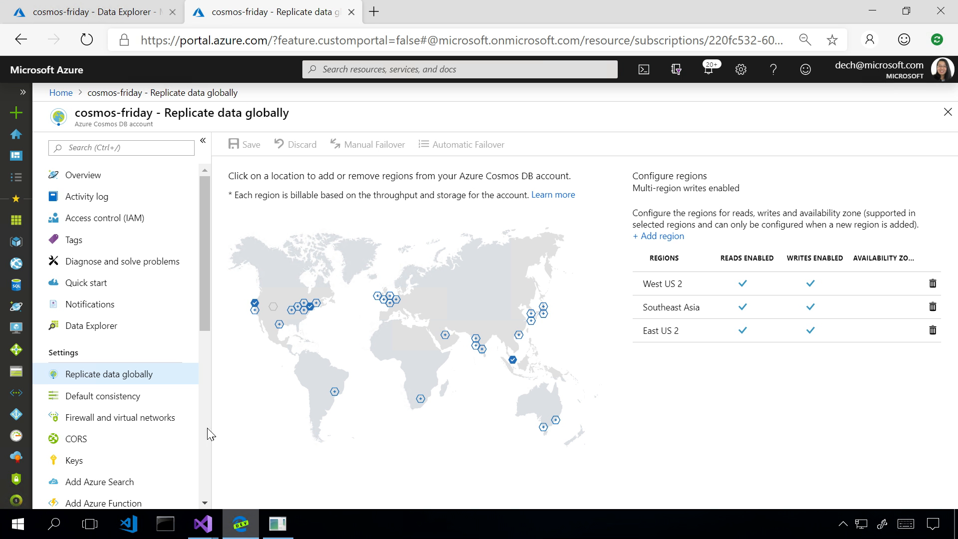
Show the UserReviews_v1 container settings in Data Explorer, revealing partition key /id
click(92, 11)
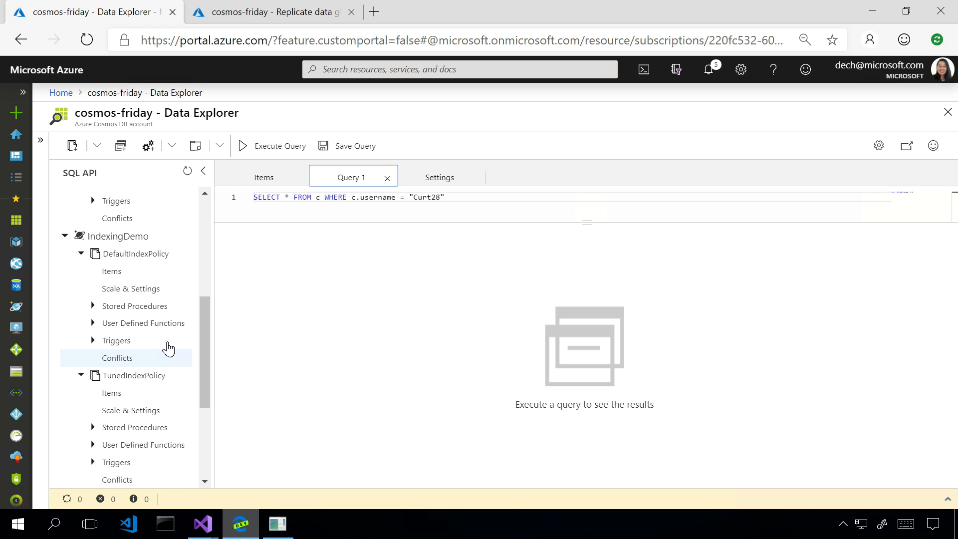
scroll(up, 3)
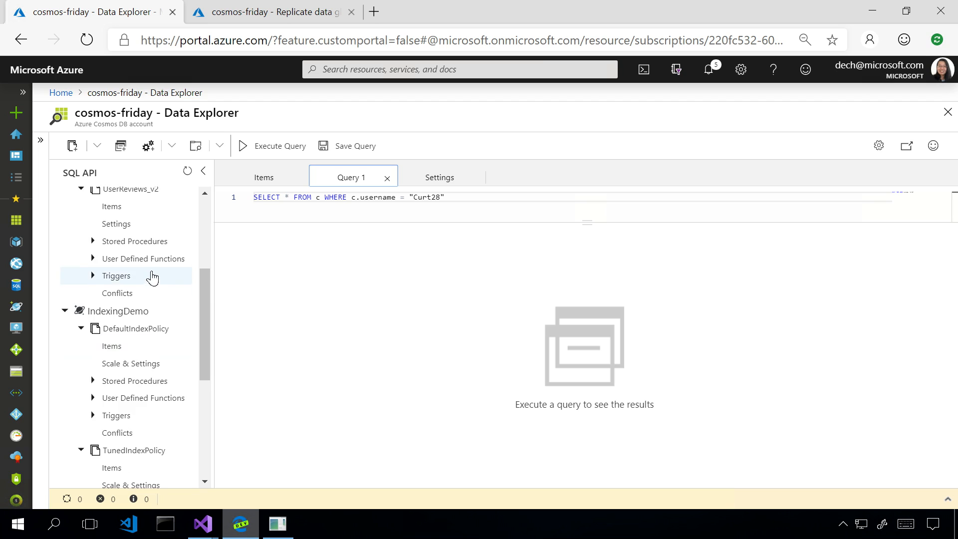
scroll(up, 3)
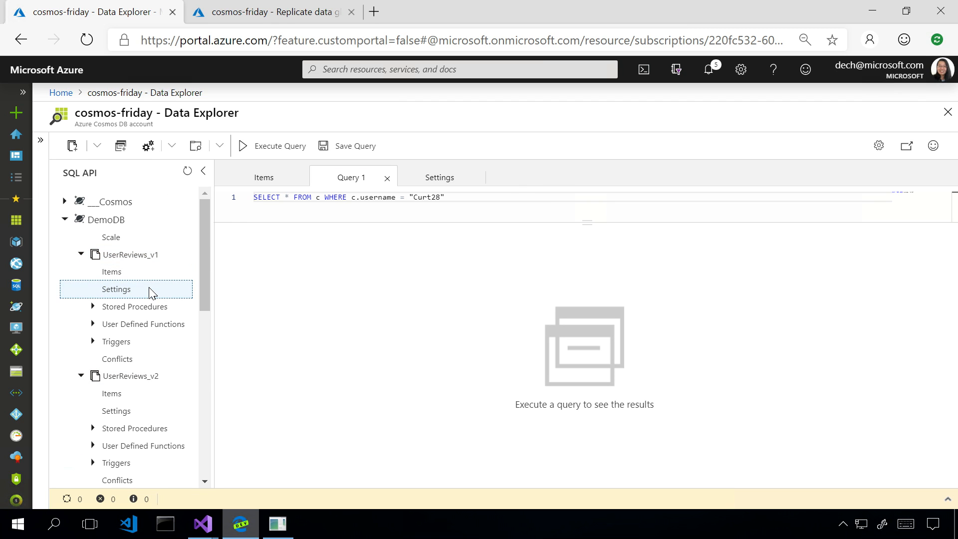
click(116, 289)
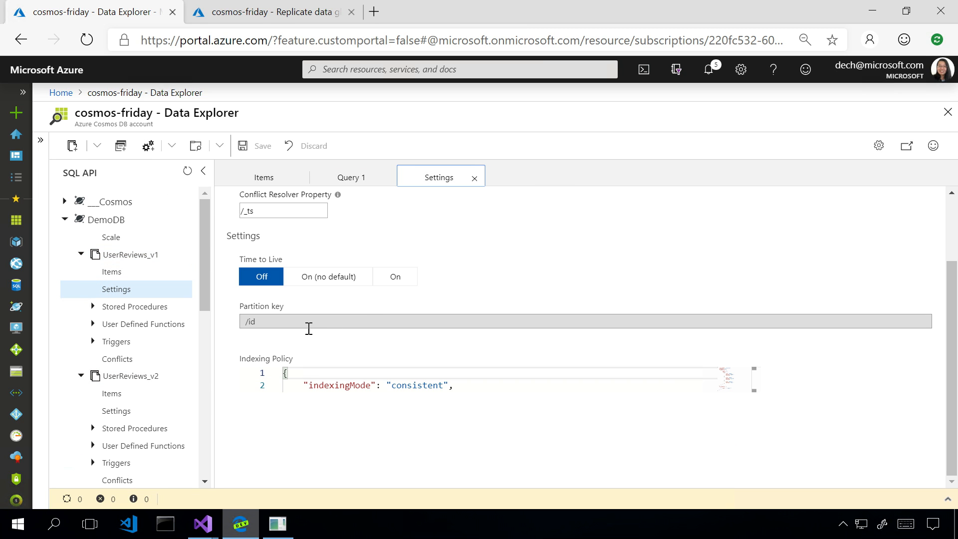
mouse_move(326, 346)
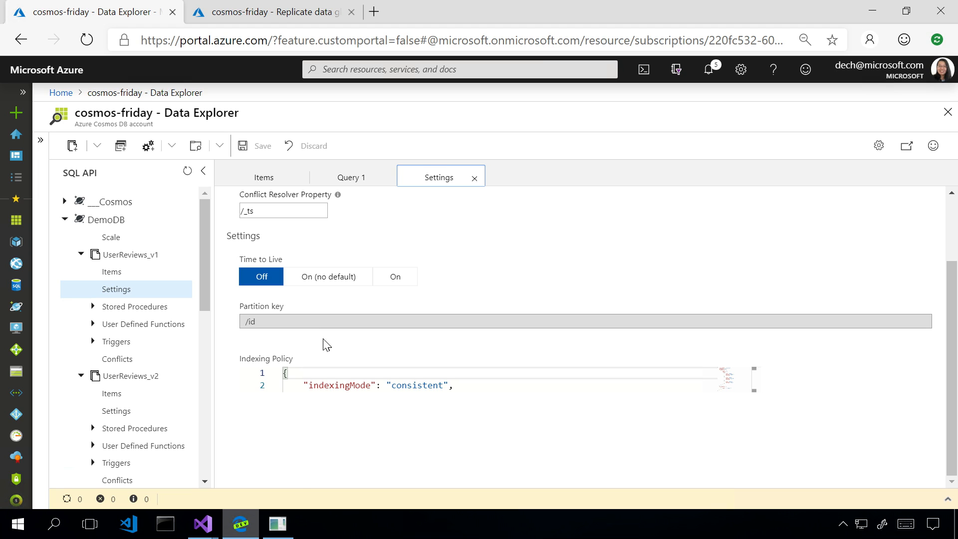
Bring up the dotnet console showing 881 username-query results in 1.99 seconds, 123.636 RU
click(277, 524)
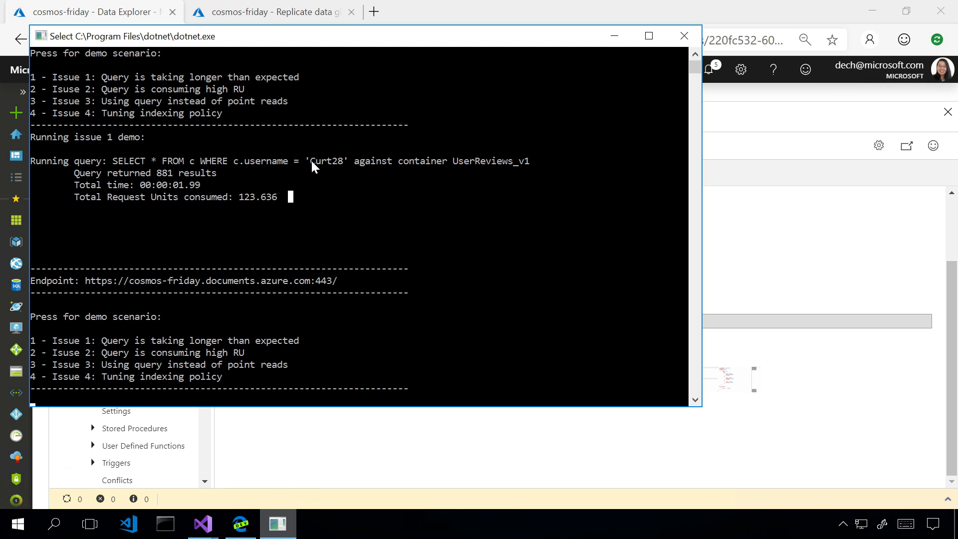
mouse_move(269, 172)
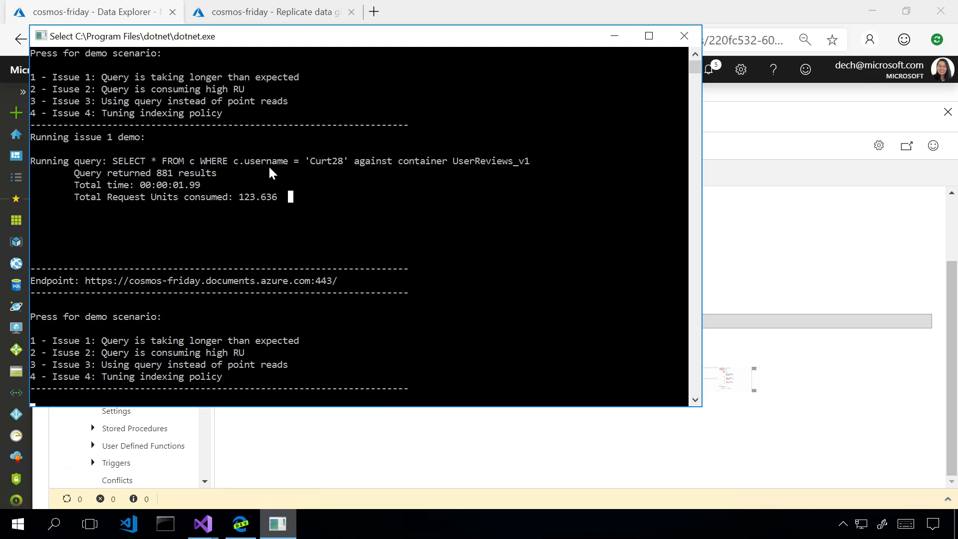
mouse_move(315, 156)
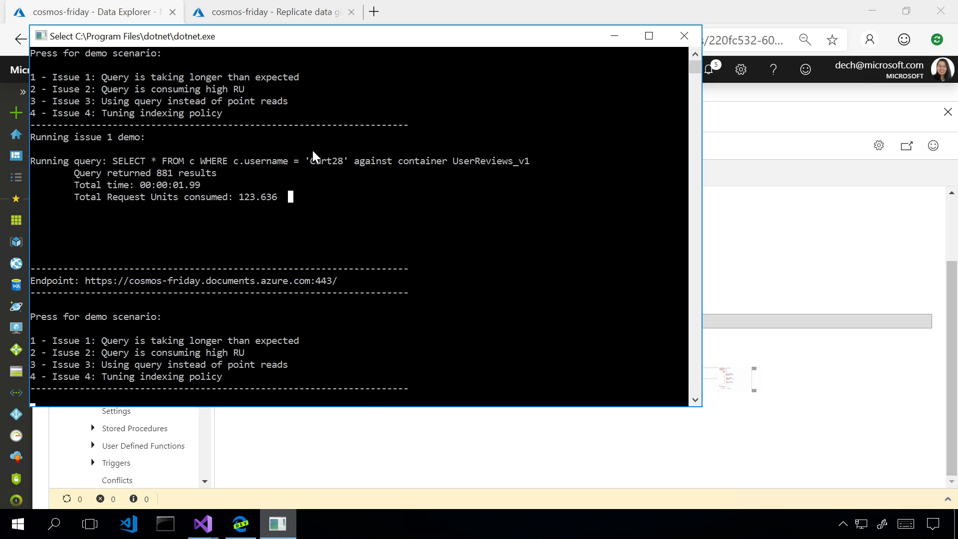
mouse_move(297, 164)
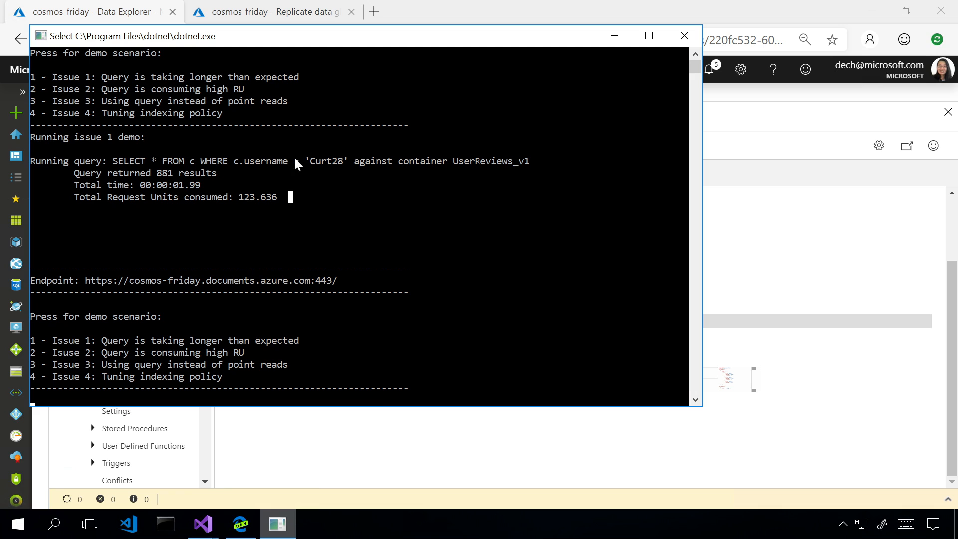
mouse_move(299, 183)
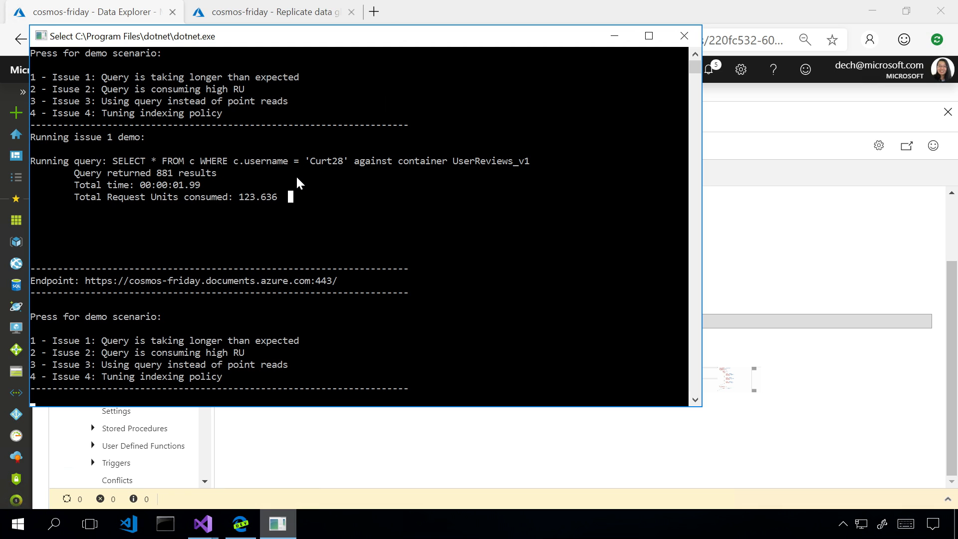
mouse_move(290, 177)
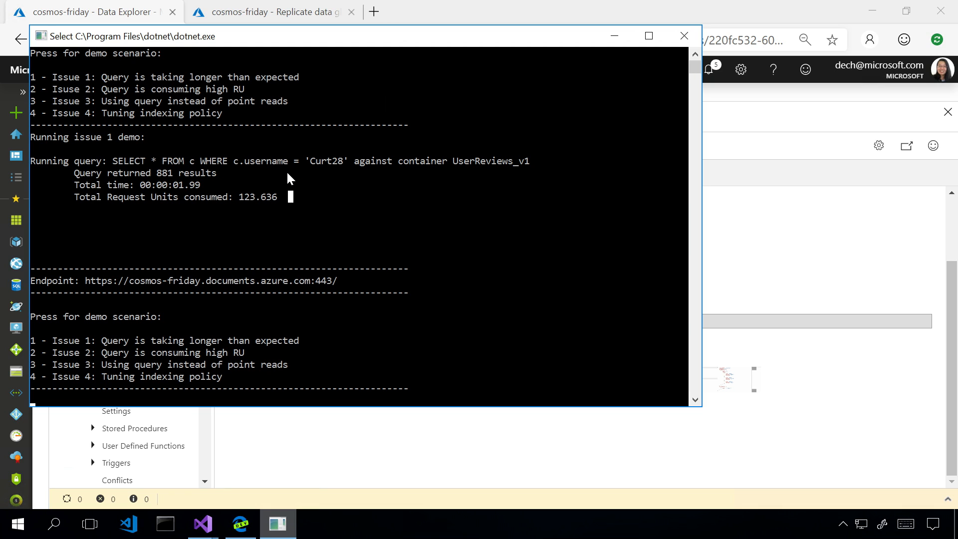
mouse_move(333, 168)
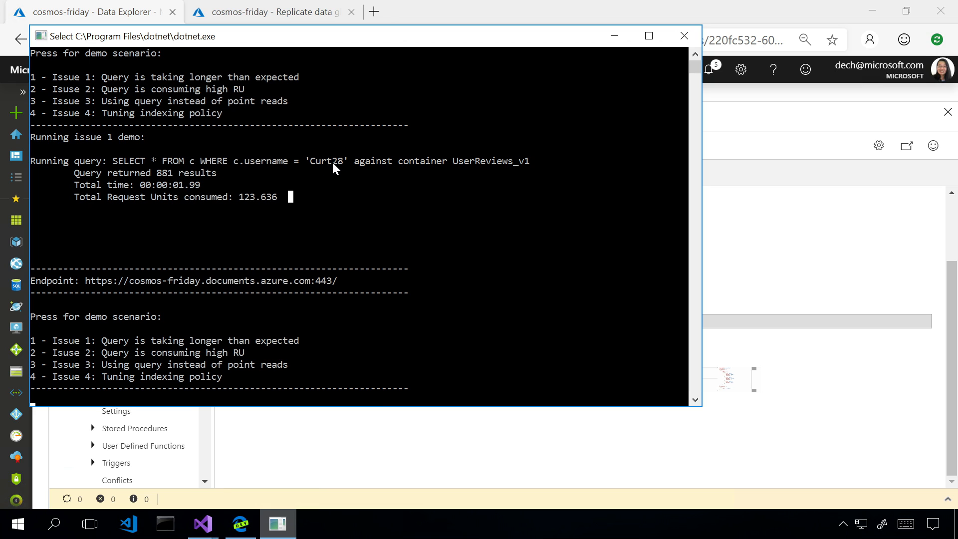
mouse_move(353, 166)
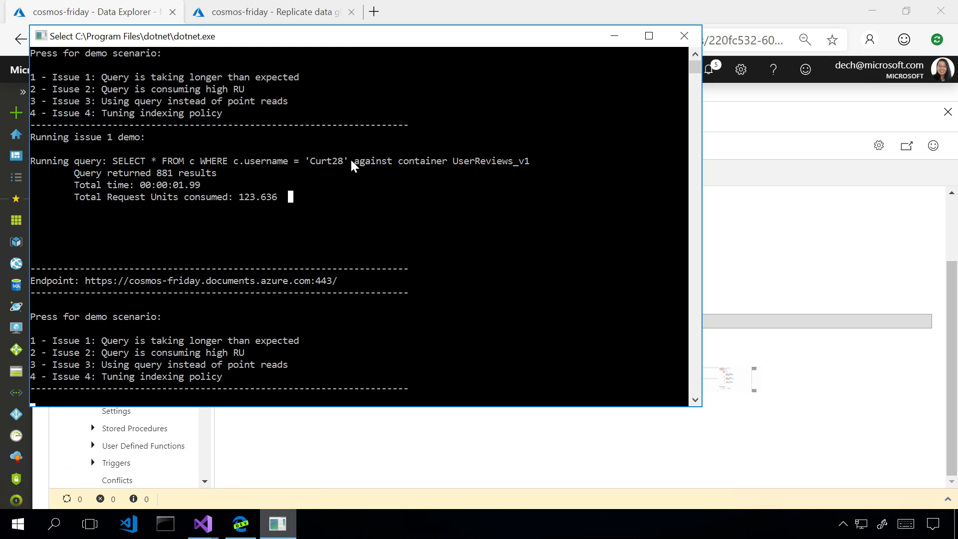
mouse_move(332, 170)
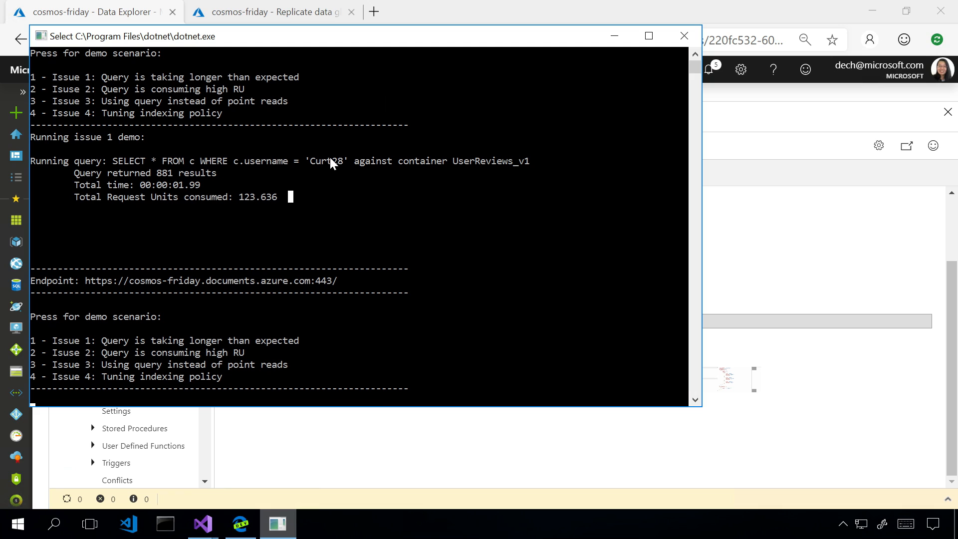
mouse_move(329, 171)
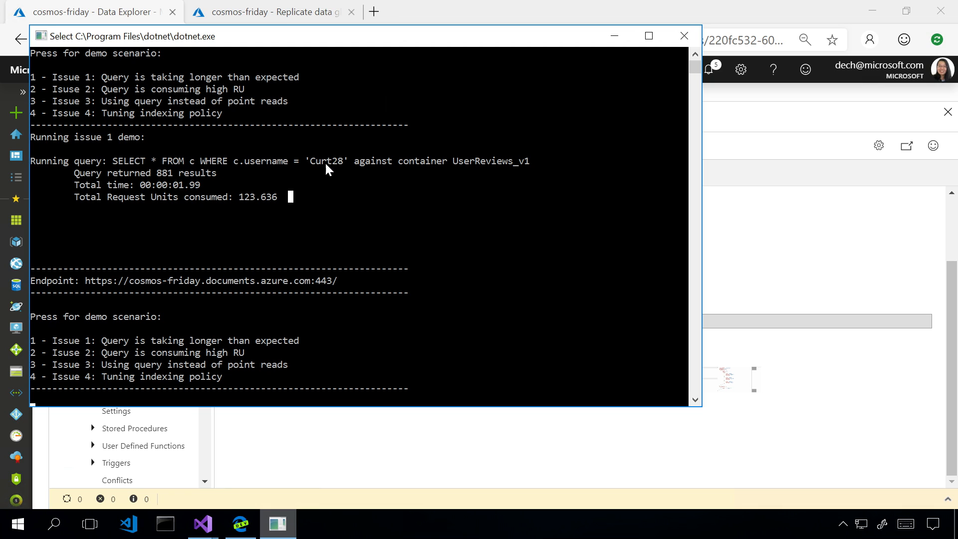